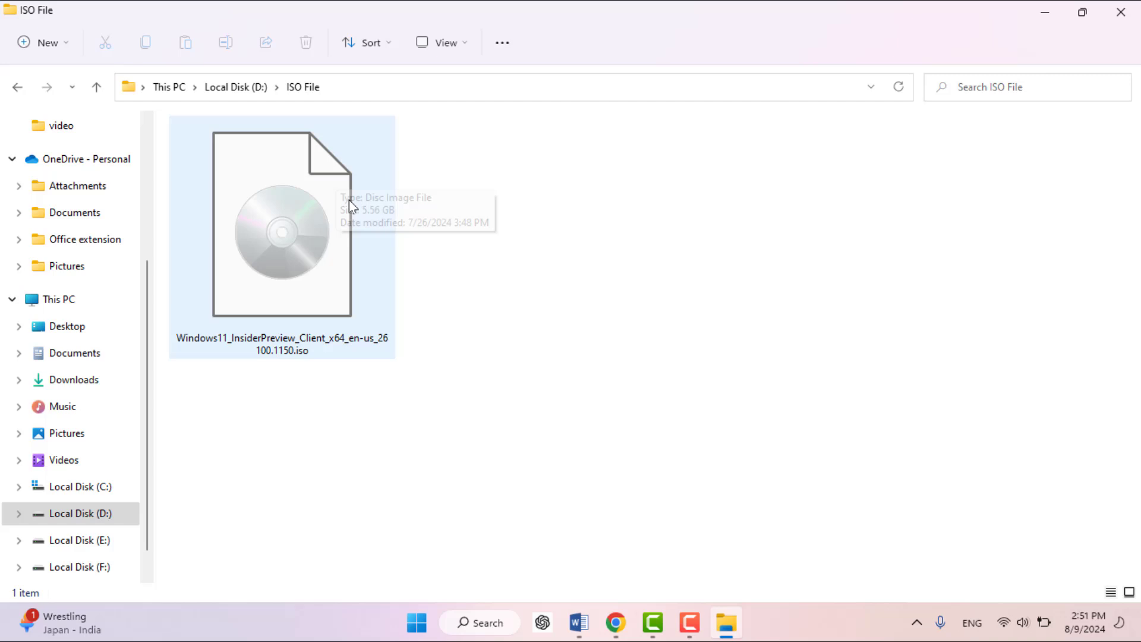
# Select the Windows 11 ISO file and bring up its right-click menu showing Mount.
pyautogui.click(282, 226)
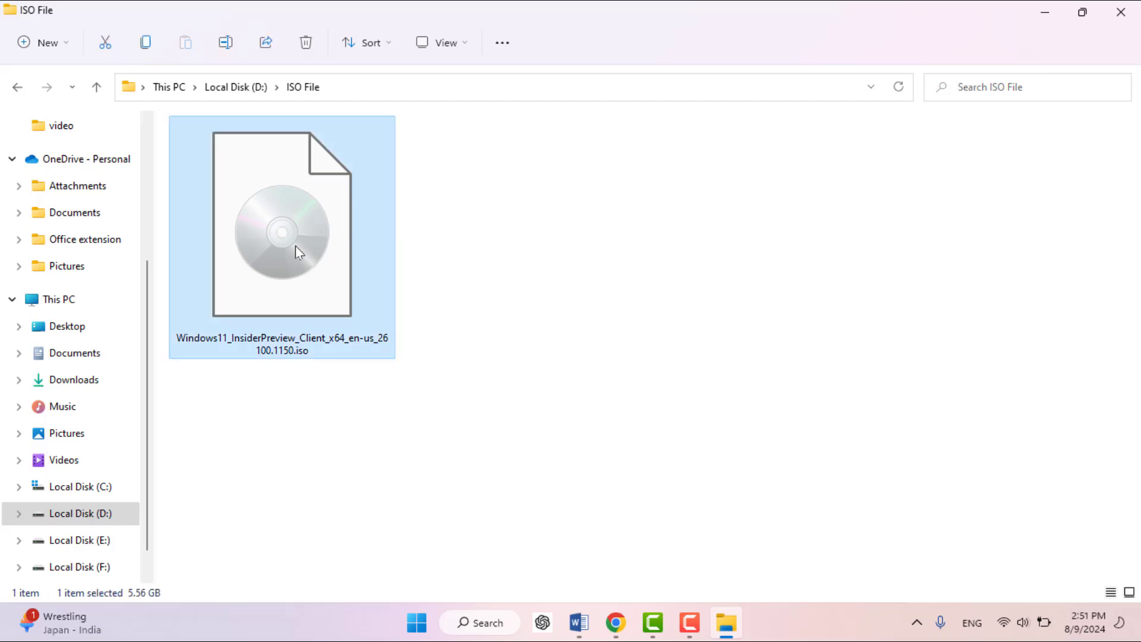
pyautogui.rightClick(295, 251)
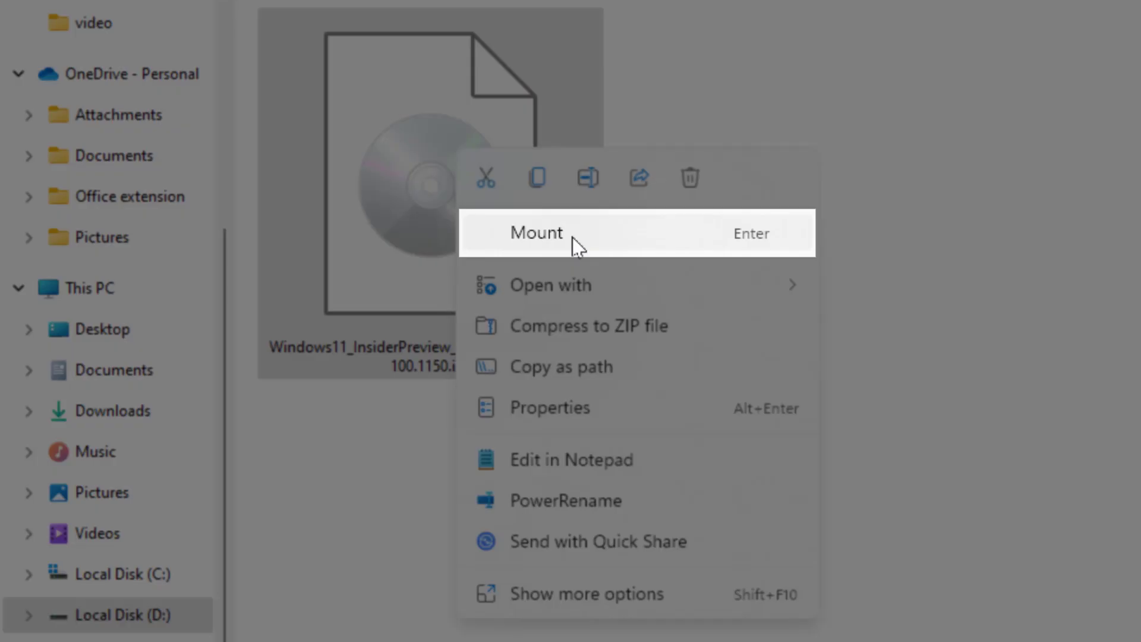
pyautogui.moveTo(709, 246)
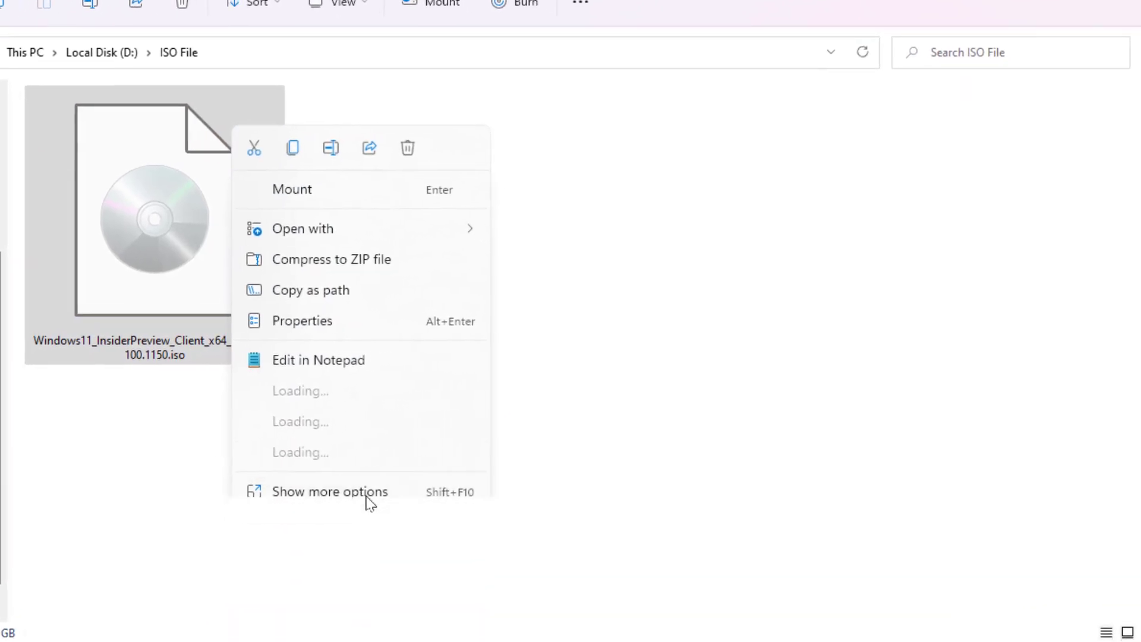
# Show the ISO file's Properties, listing Windows Explorer as its opener.
pyautogui.click(301, 320)
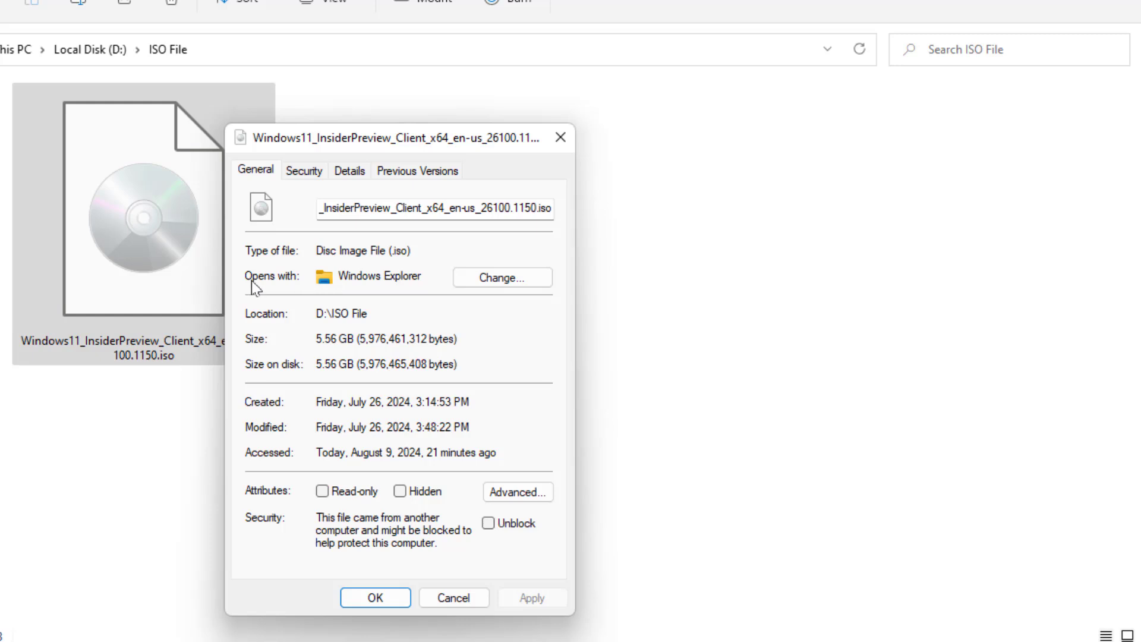
pyautogui.moveTo(452, 281)
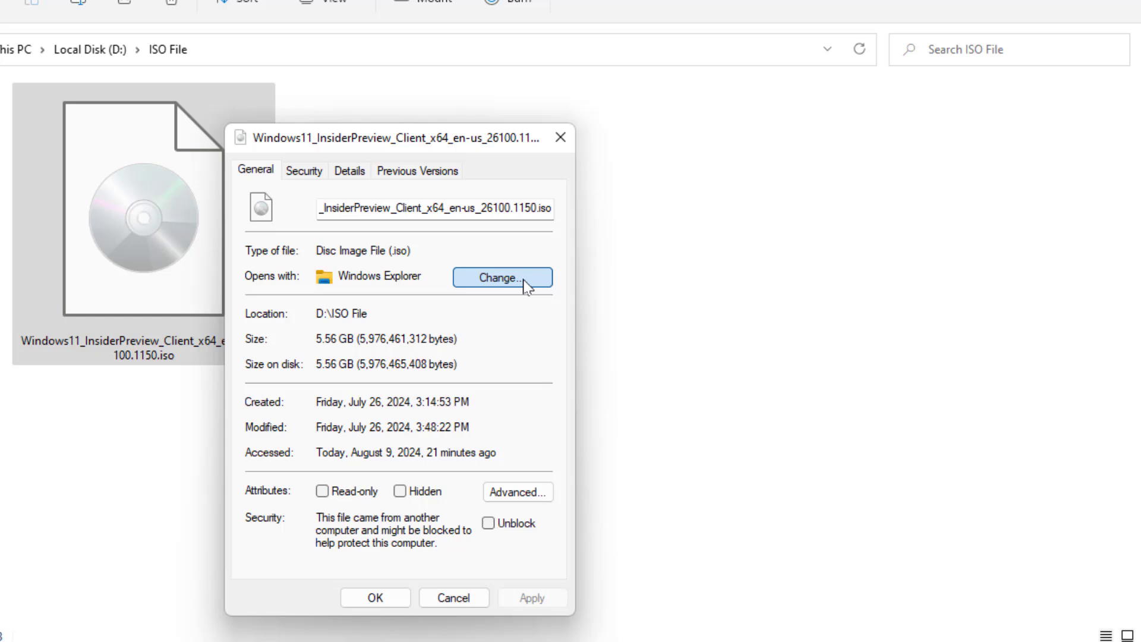
# Keep Windows Explorer as the .iso app via Change..., close Properties and reselect the ISO.
pyautogui.click(500, 277)
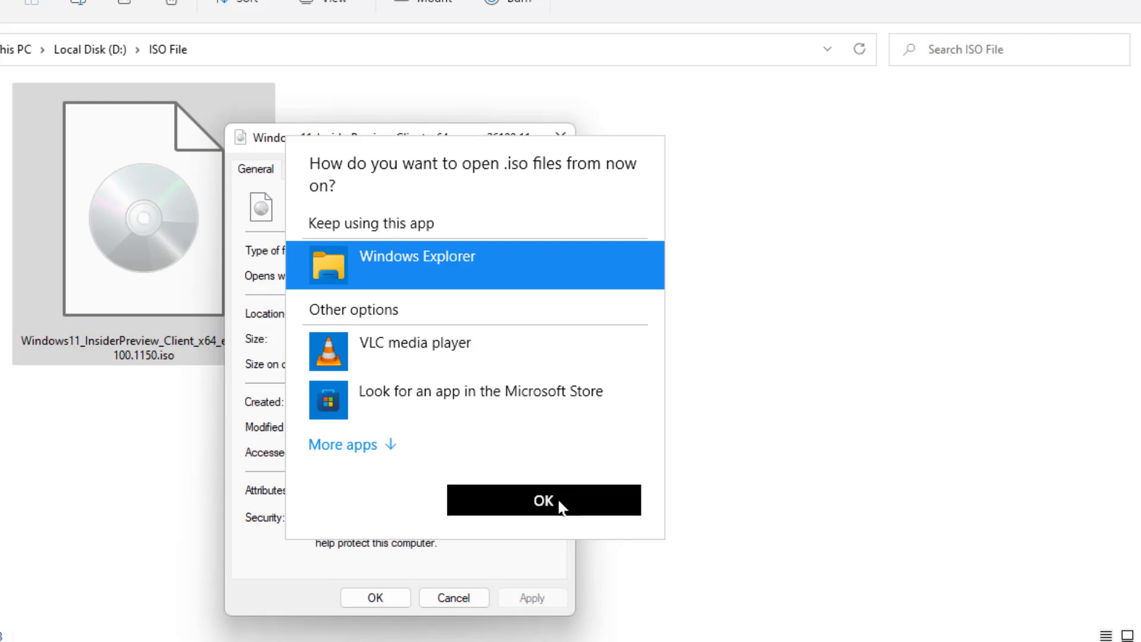
pyautogui.click(543, 500)
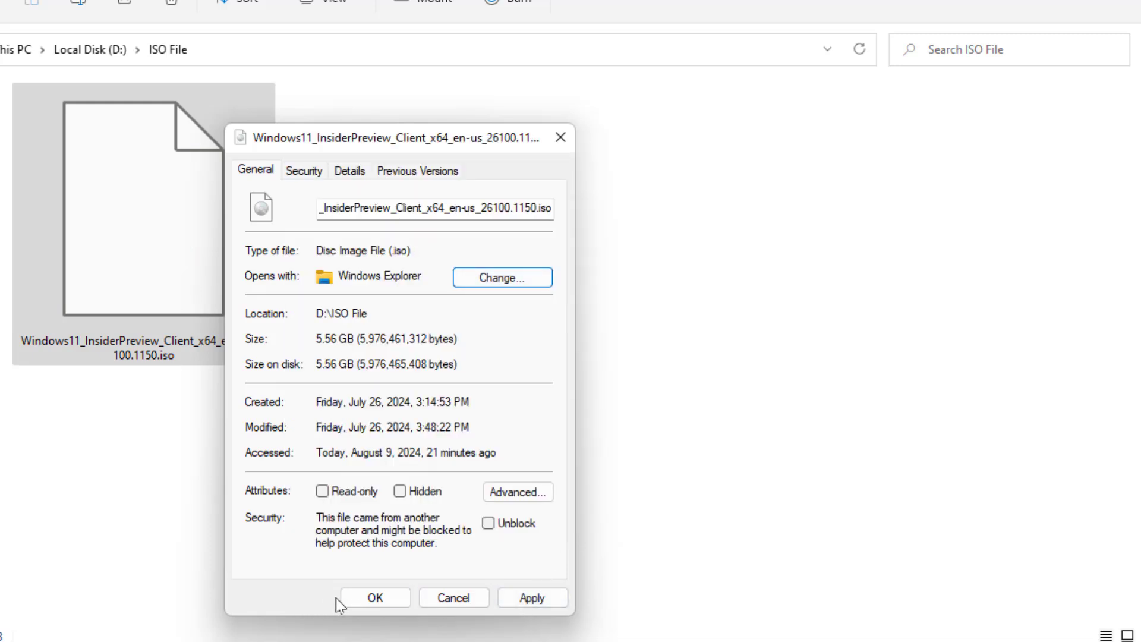
pyautogui.click(374, 597)
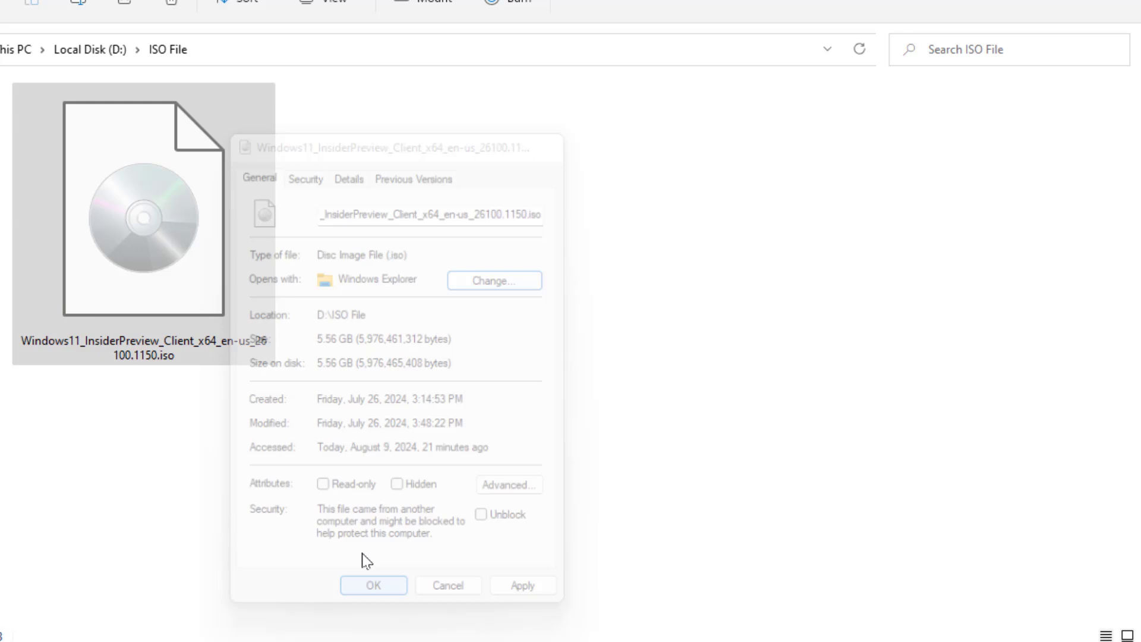
pyautogui.click(373, 585)
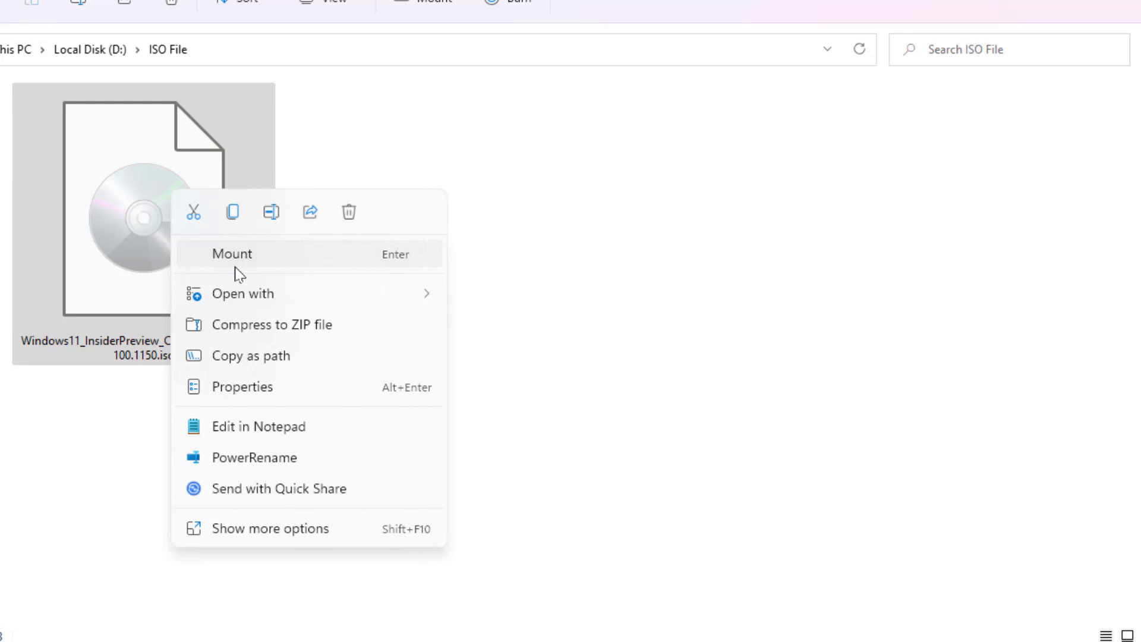
pyautogui.moveTo(244, 400)
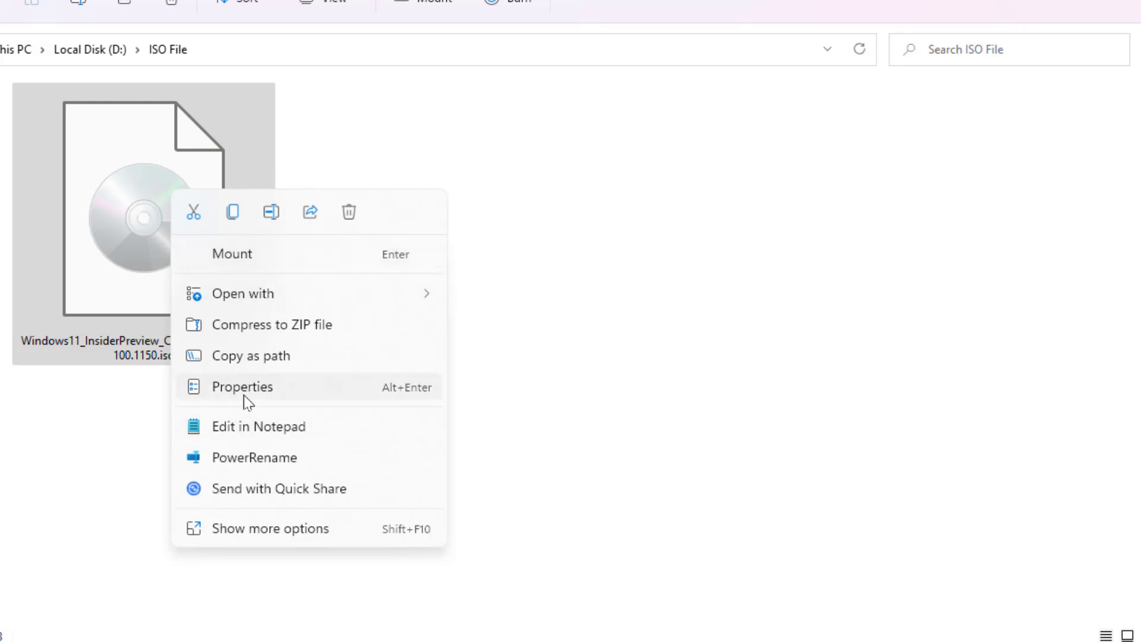
# Reopen the ISO file's Properties from its right-click menu.
pyautogui.click(241, 386)
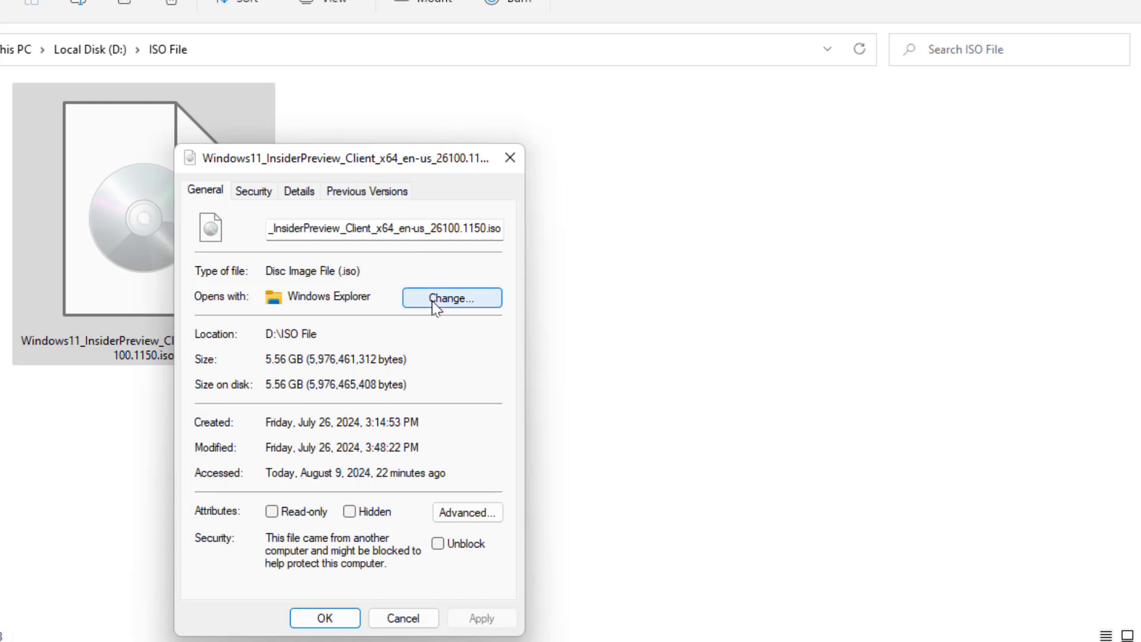
# Bring up the .iso app chooser, expand More apps and reopen the chooser to browse for a program.
pyautogui.click(452, 297)
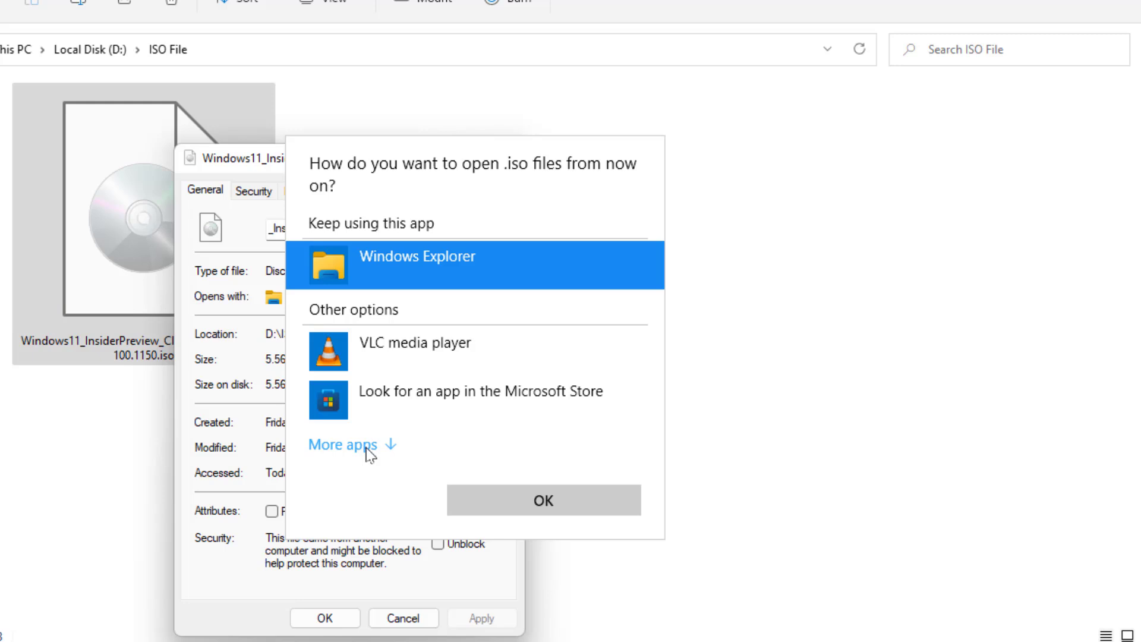
pyautogui.click(343, 445)
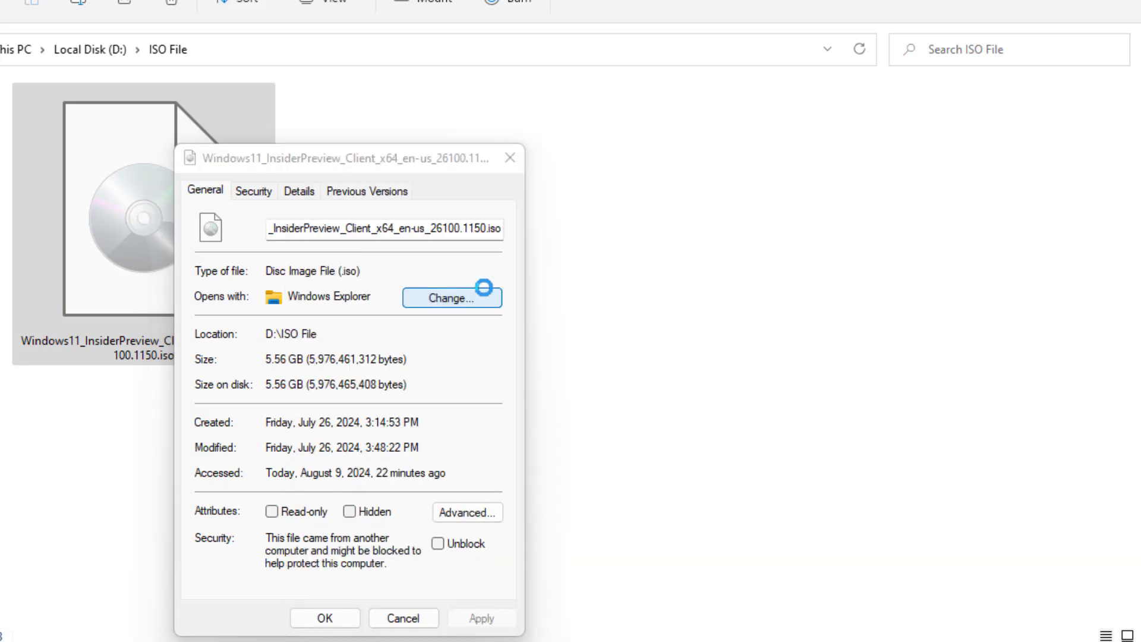
pyautogui.click(451, 297)
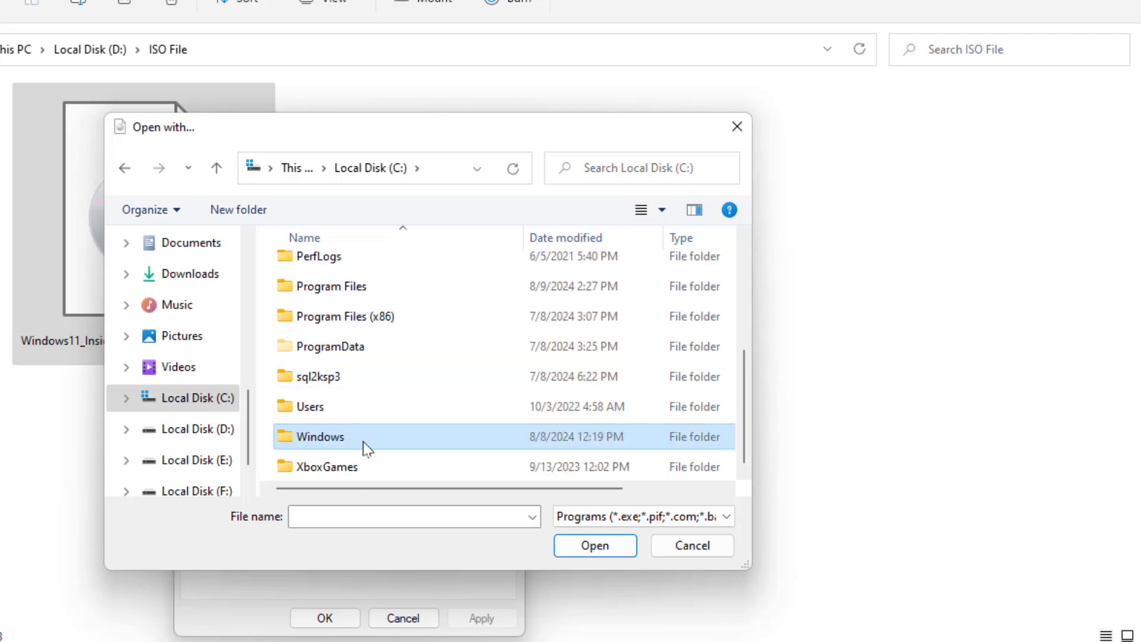
# Browse into C:\Windows and choose explorer.exe as the .iso opener.
pyautogui.doubleClick(319, 436)
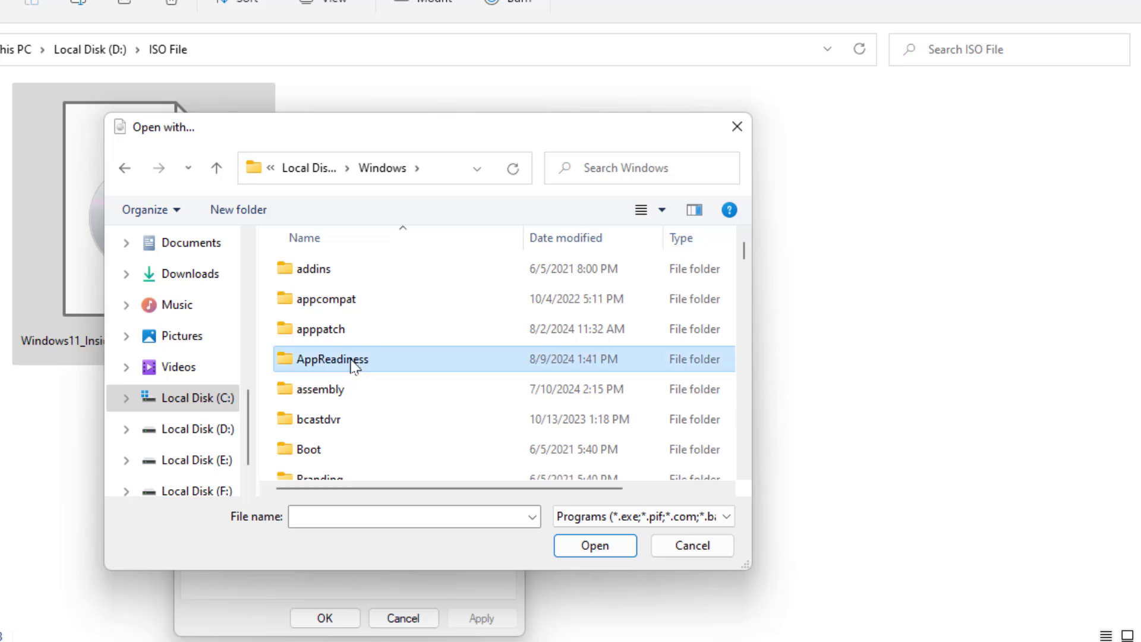
pyautogui.scroll(-3)
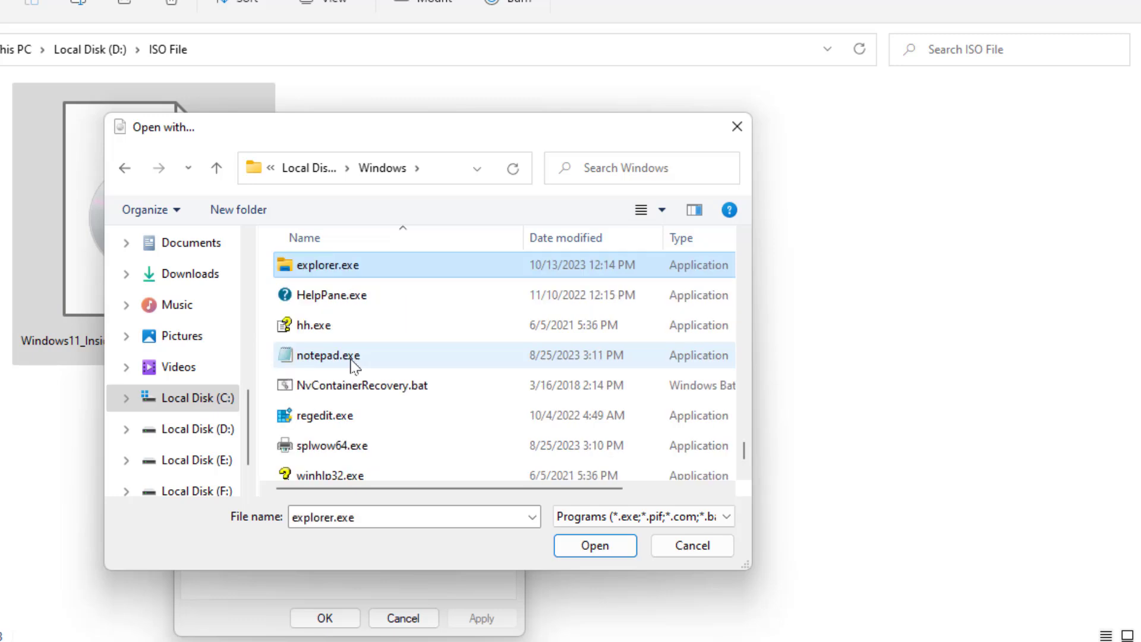
pyautogui.click(328, 264)
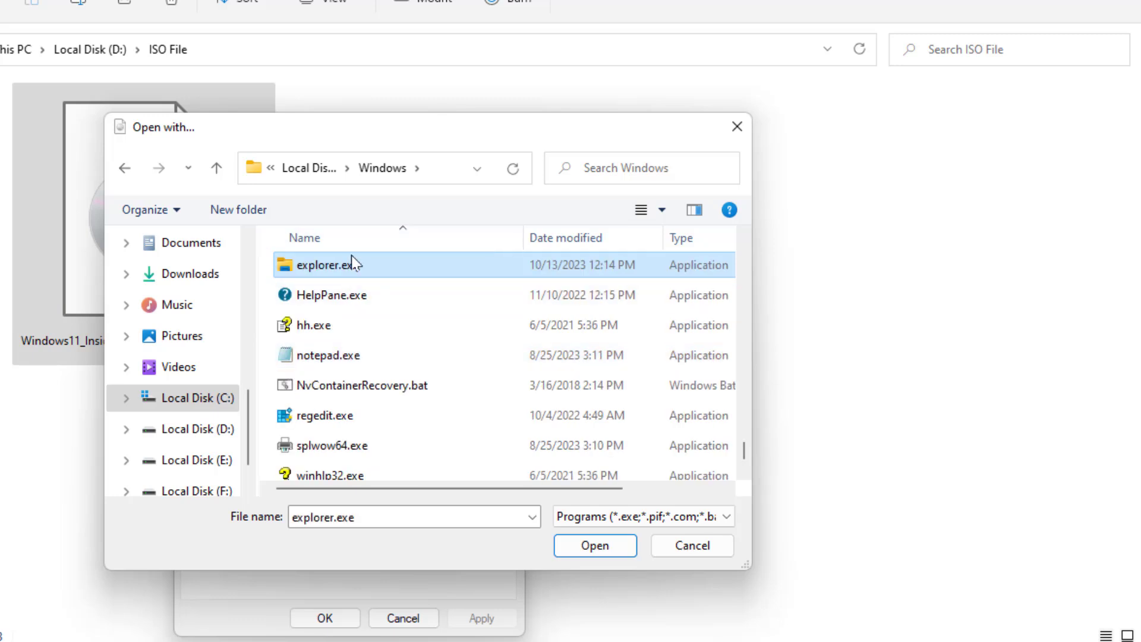
pyautogui.moveTo(328, 264)
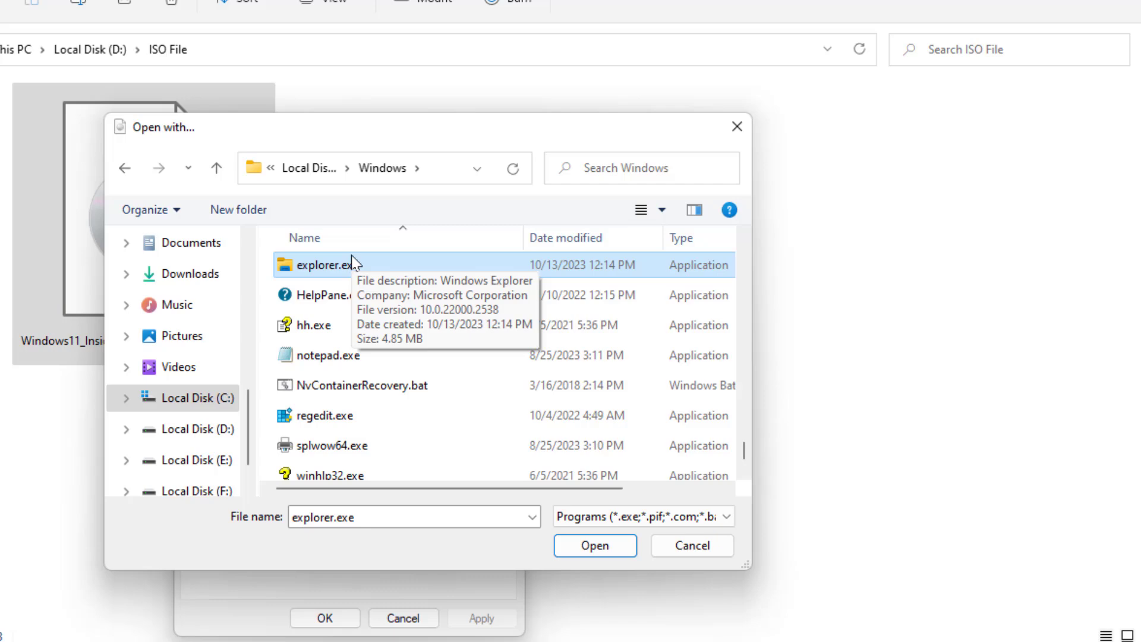
pyautogui.moveTo(610, 540)
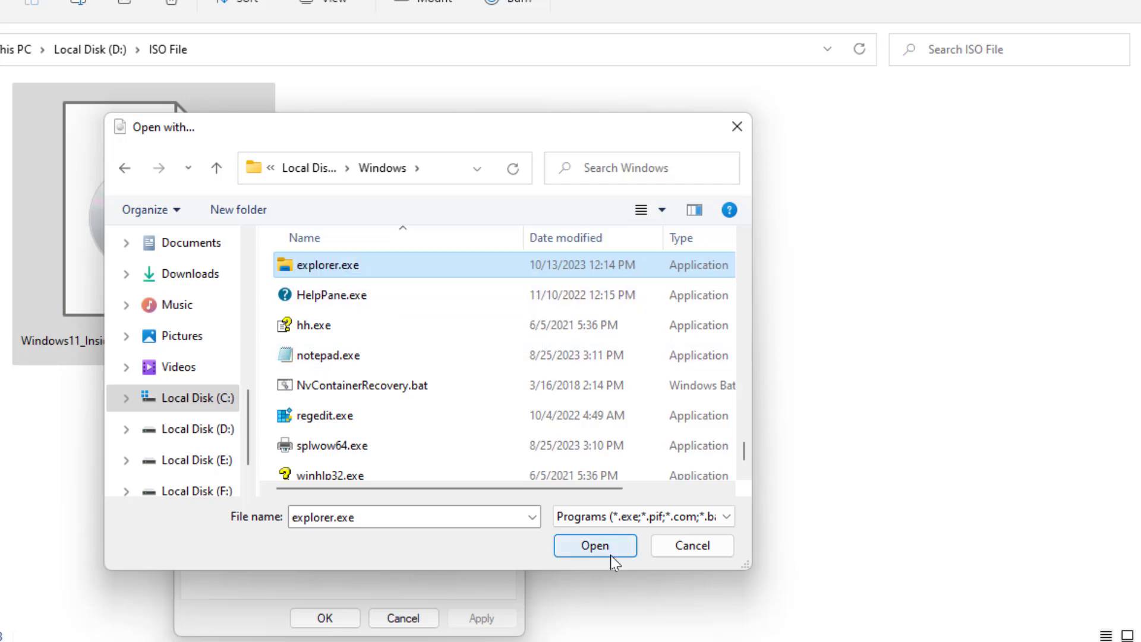
# Confirm explorer.exe for .iso files and close Properties with OK.
pyautogui.click(594, 545)
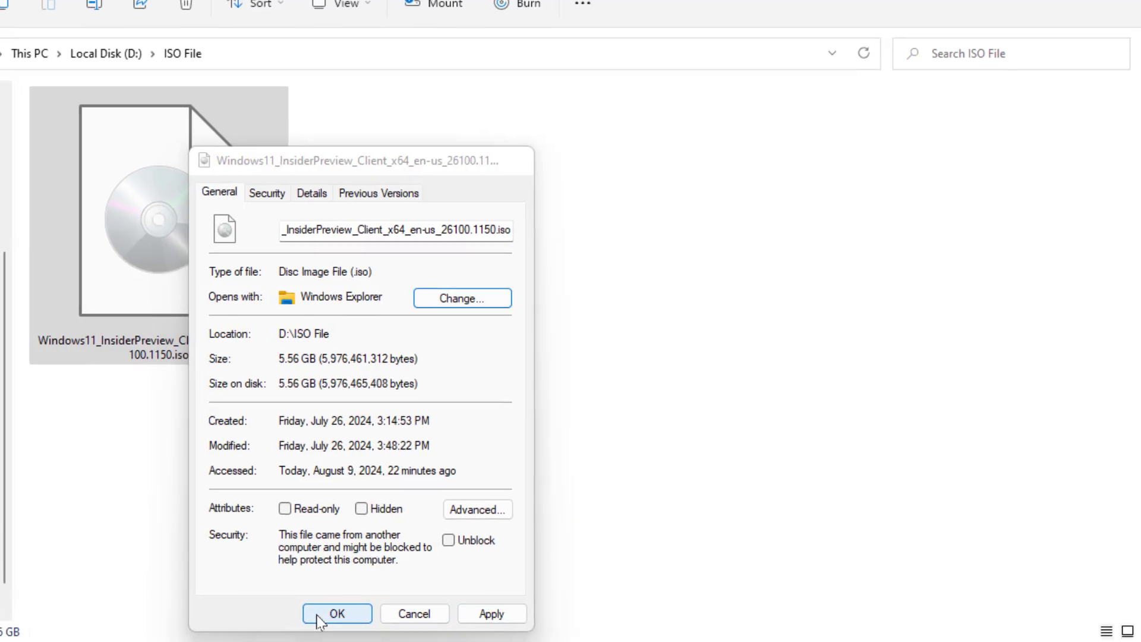
pyautogui.click(335, 613)
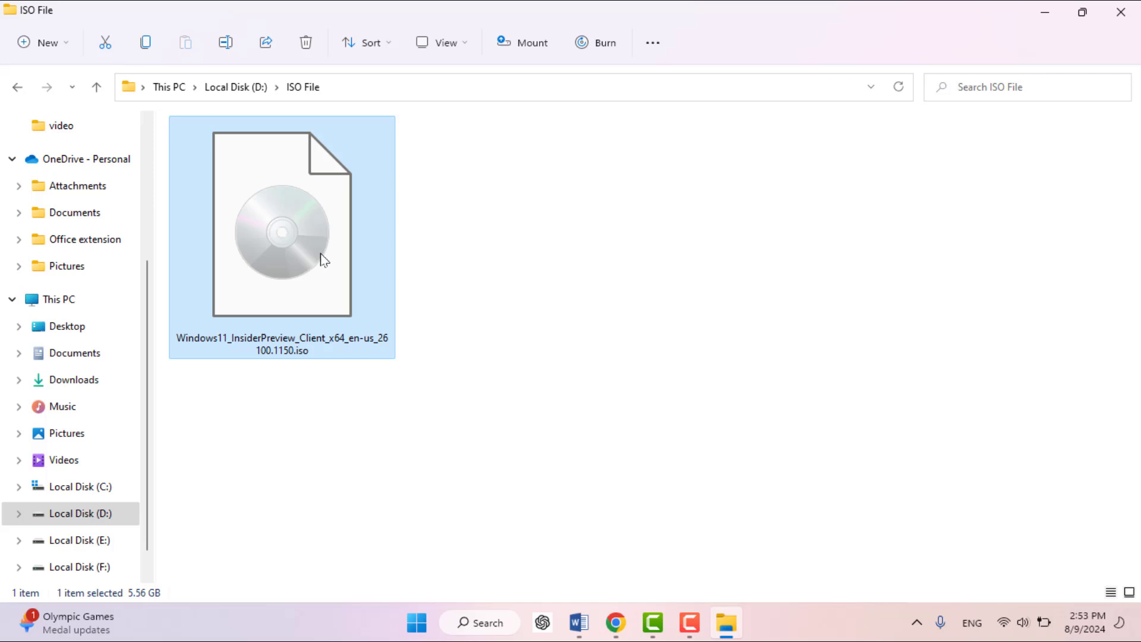